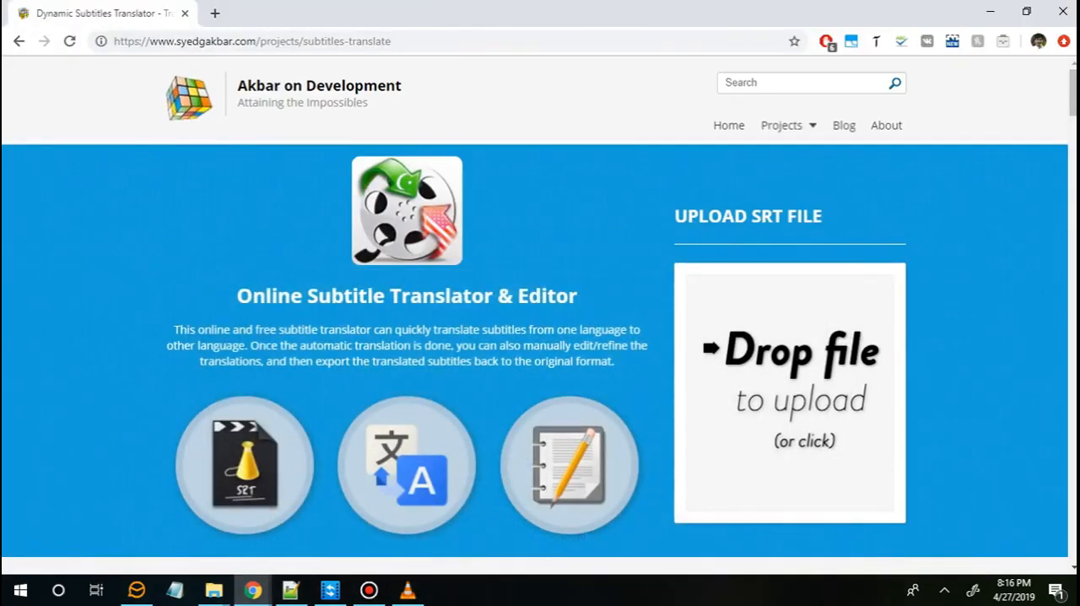
- Choose quadrotors.srt from Desktop > robotics-flight in the upload box
{"action": "left_click", "coordinate": [789, 391]}
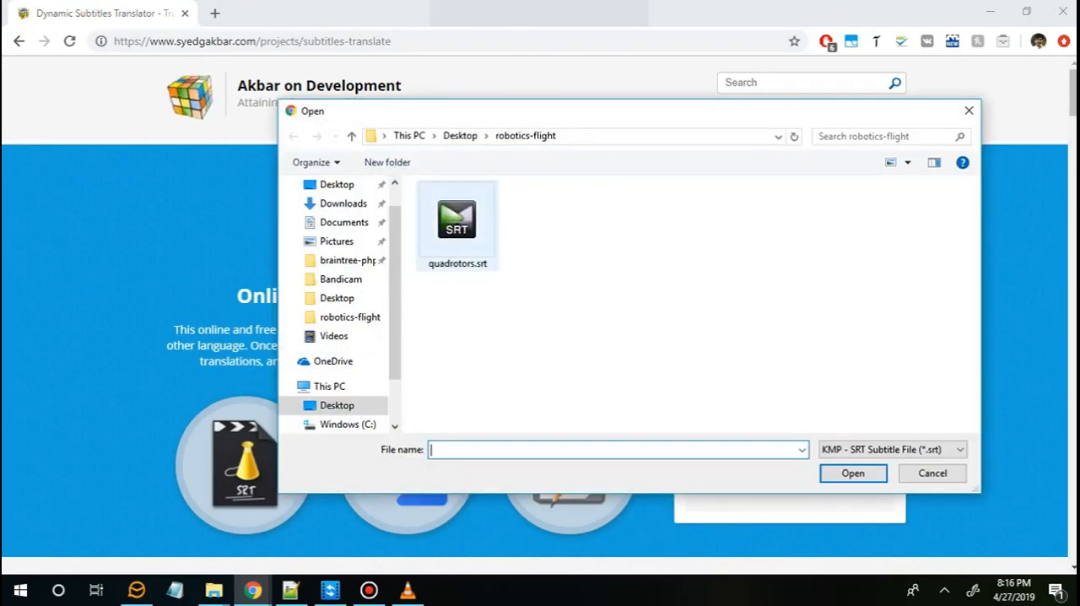
{"action": "mouse_move", "coordinate": [455, 219]}
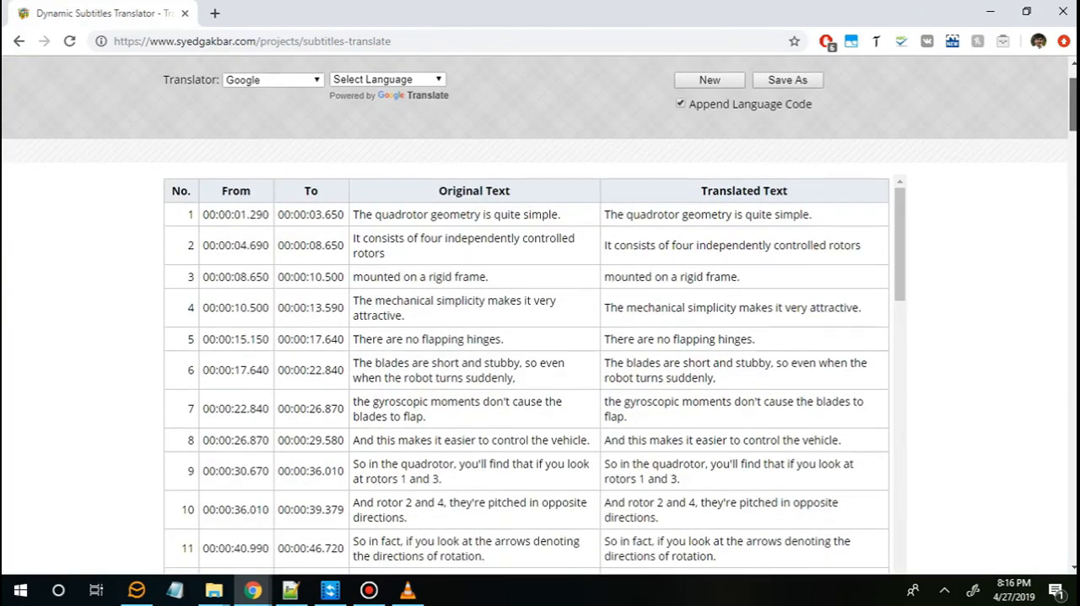
{"action": "scroll", "scroll_direction": "up", "scroll_amount": 3}
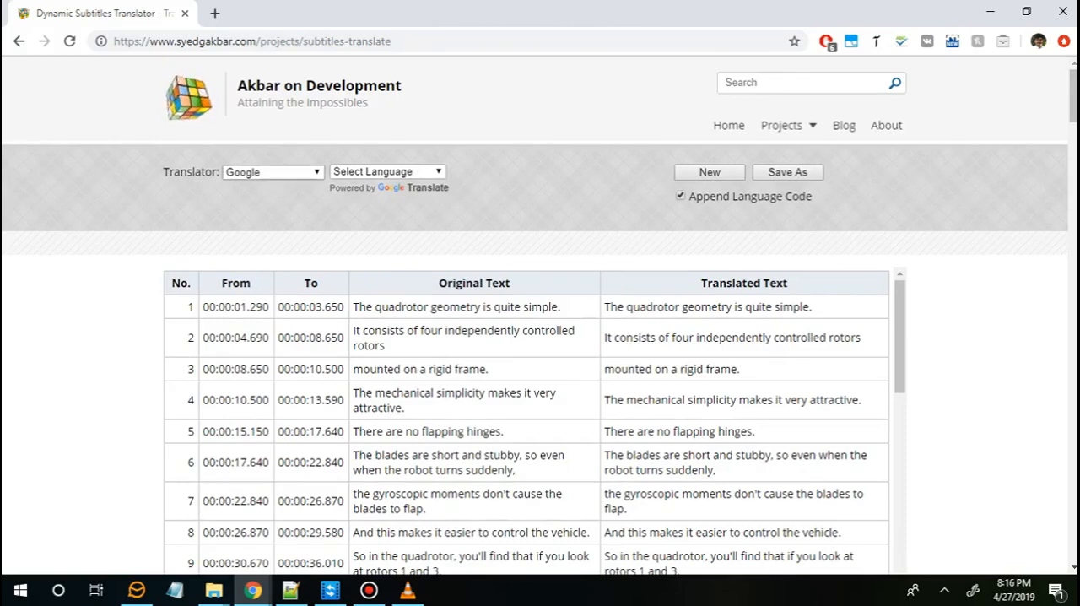
{"action": "left_click", "coordinate": [271, 172]}
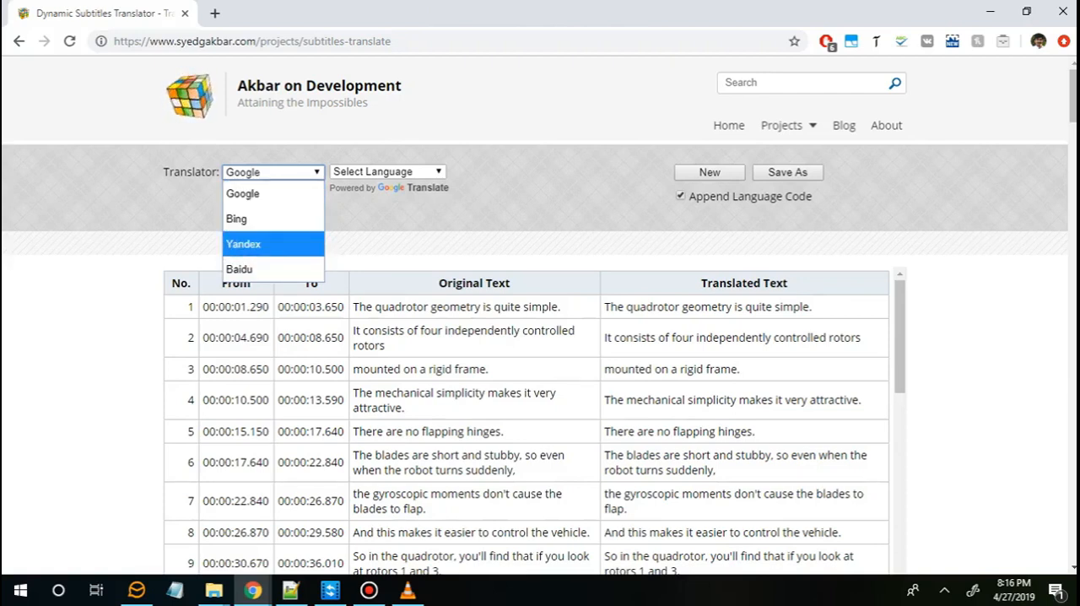
{"action": "mouse_move", "coordinate": [243, 192]}
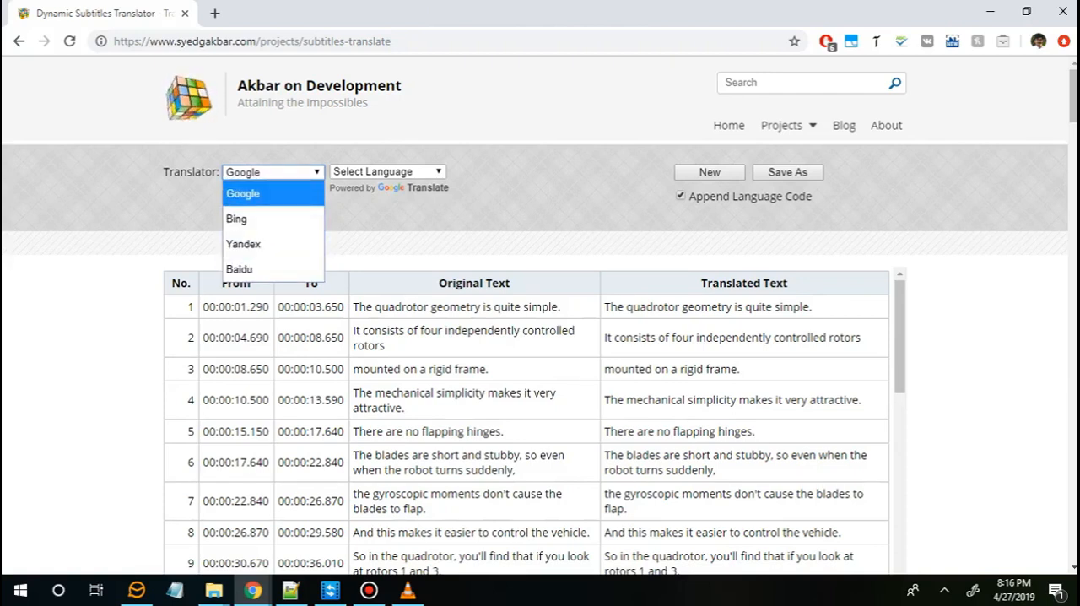
{"action": "mouse_move", "coordinate": [243, 243]}
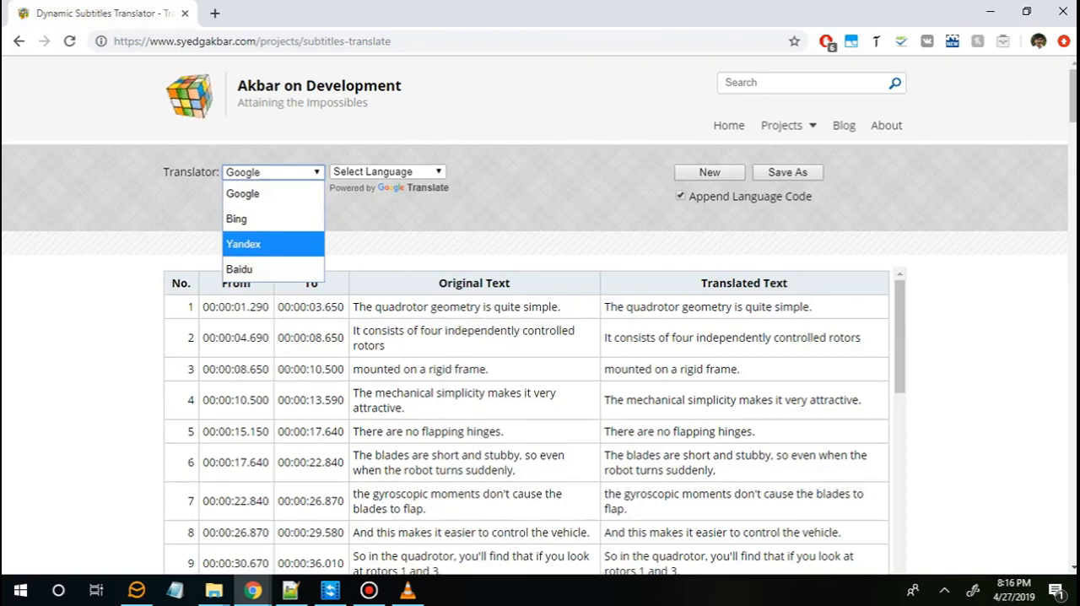
{"action": "mouse_move", "coordinate": [240, 268]}
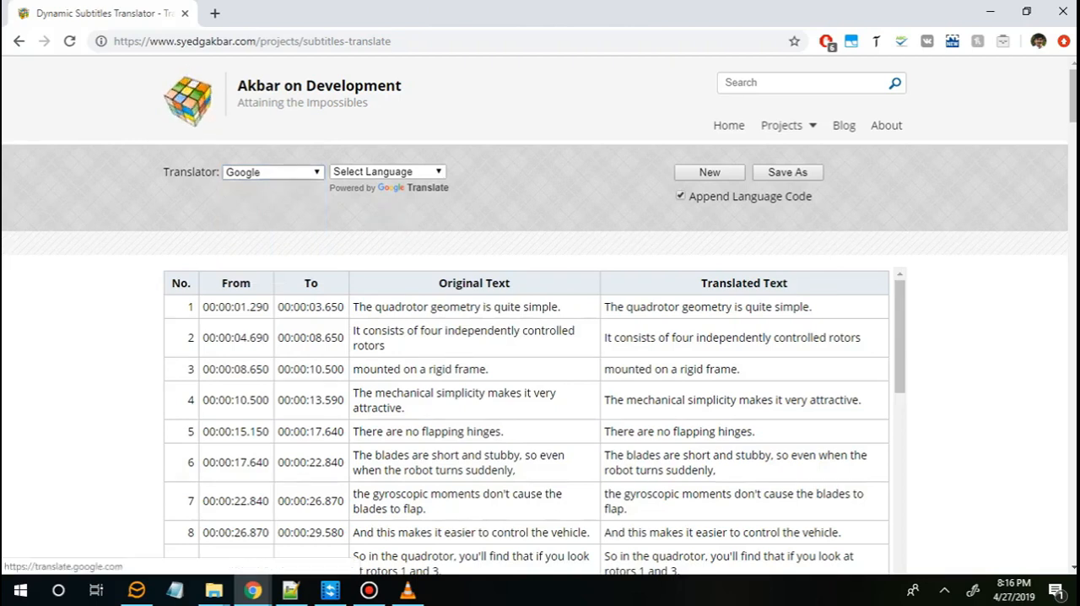
- Select Urdu as the target language and review the Translated Text column down the table
{"action": "left_click", "coordinate": [386, 172]}
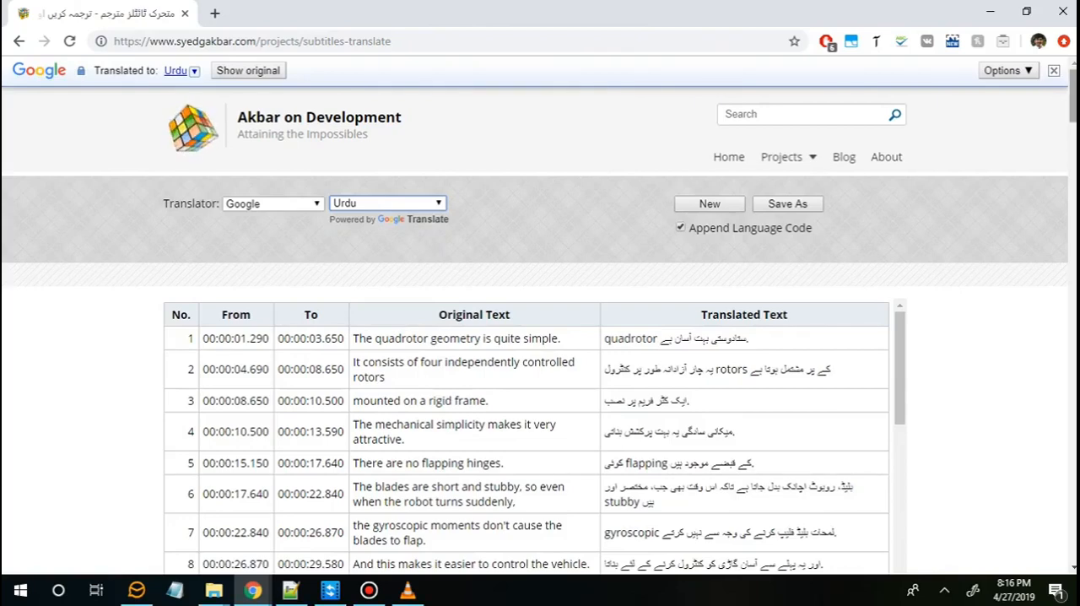
{"action": "scroll", "scroll_direction": "down", "scroll_amount": 3}
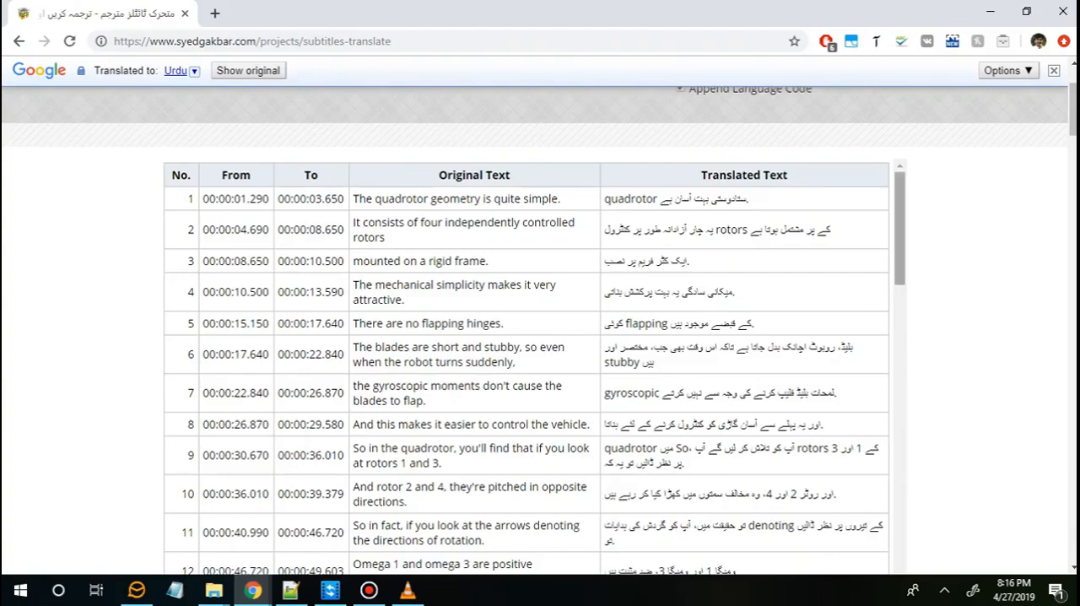
{"action": "scroll", "scroll_direction": "down", "scroll_amount": 3}
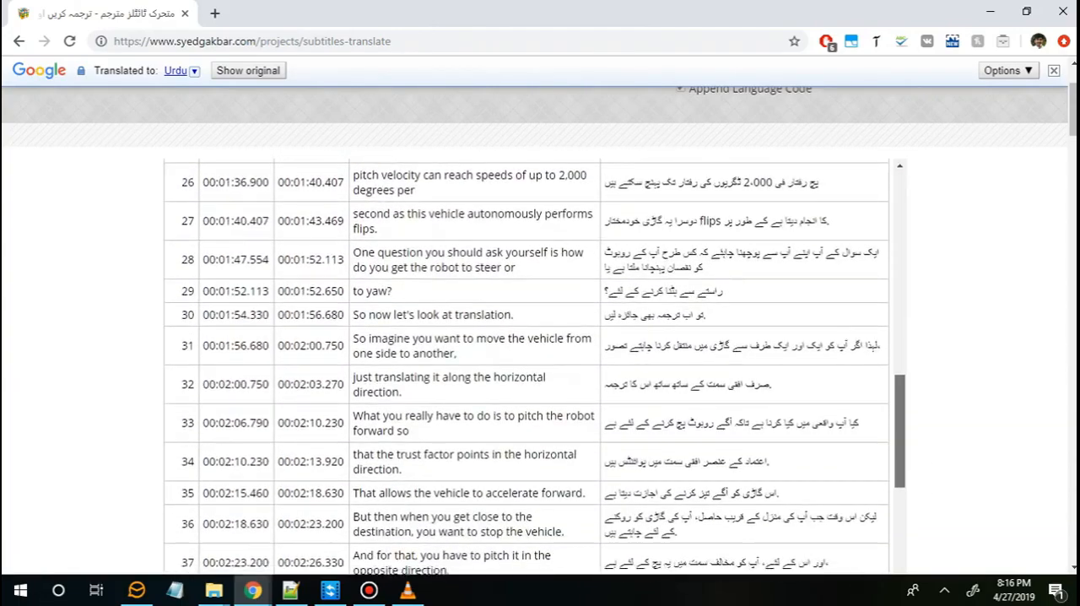
{"action": "scroll", "scroll_direction": "down", "scroll_amount": 3}
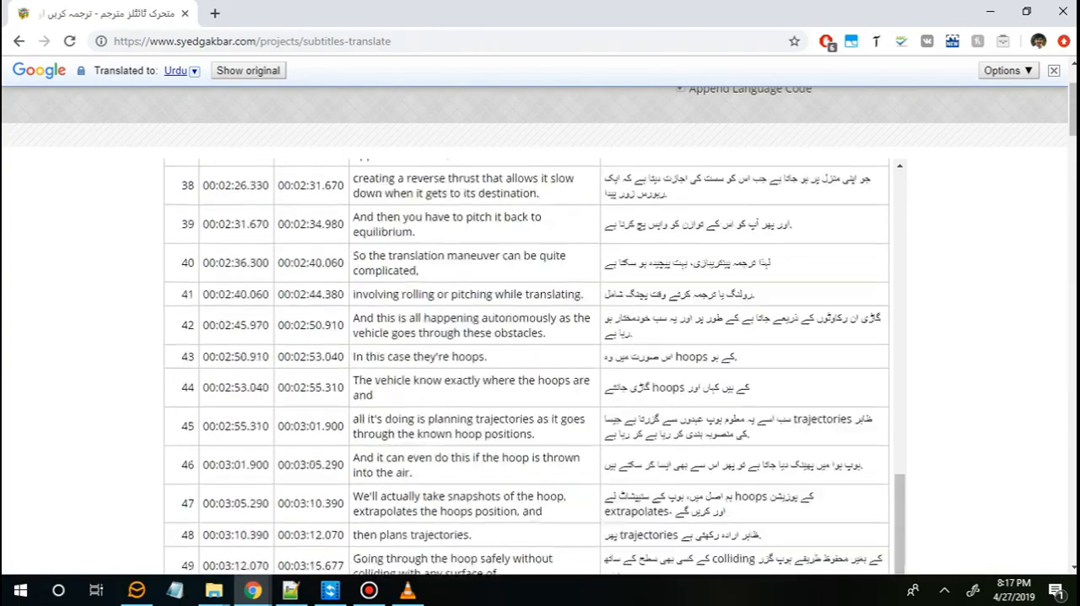
{"action": "scroll", "scroll_direction": "down", "scroll_amount": 3}
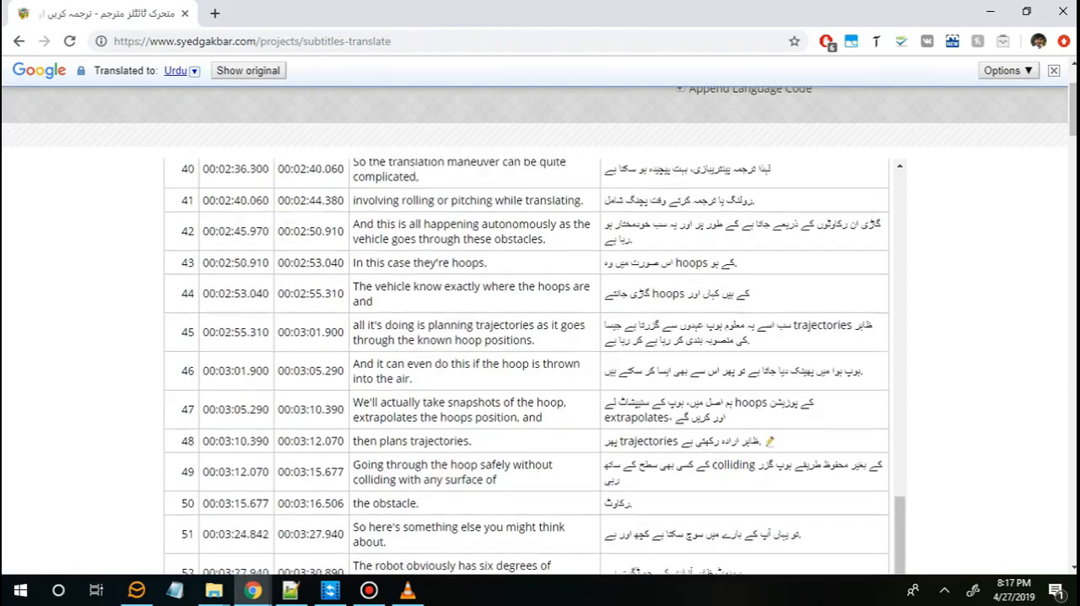
{"action": "scroll", "scroll_direction": "up", "scroll_amount": 3}
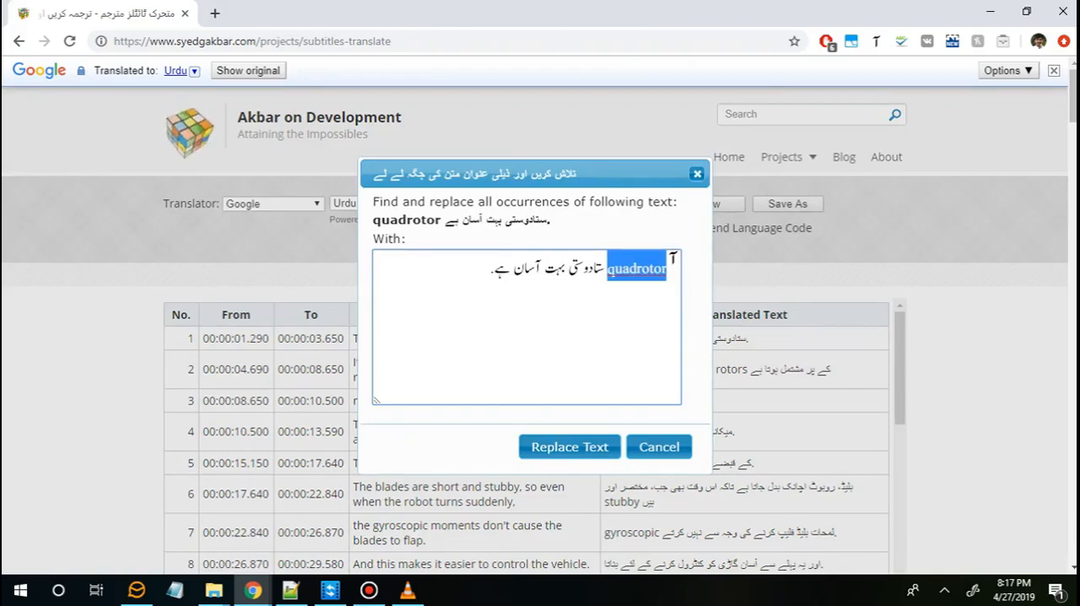
- Replace every 'quadrotor' with the typed Urdu term 'qautter', cancelling the rotors replacement
{"action": "type", "text": "qau"}
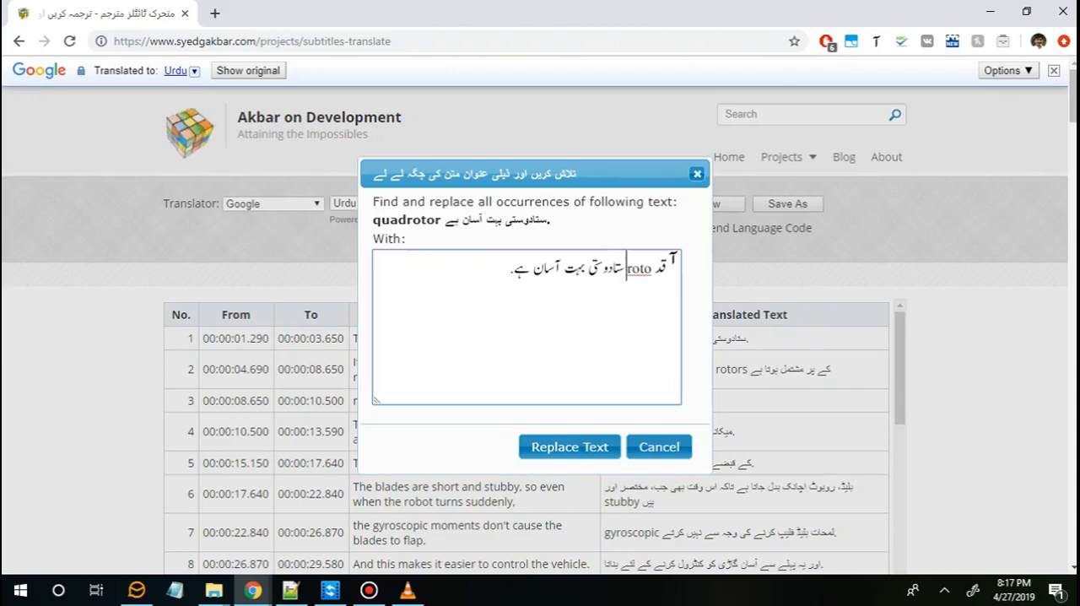
{"action": "type", "text": "tter"}
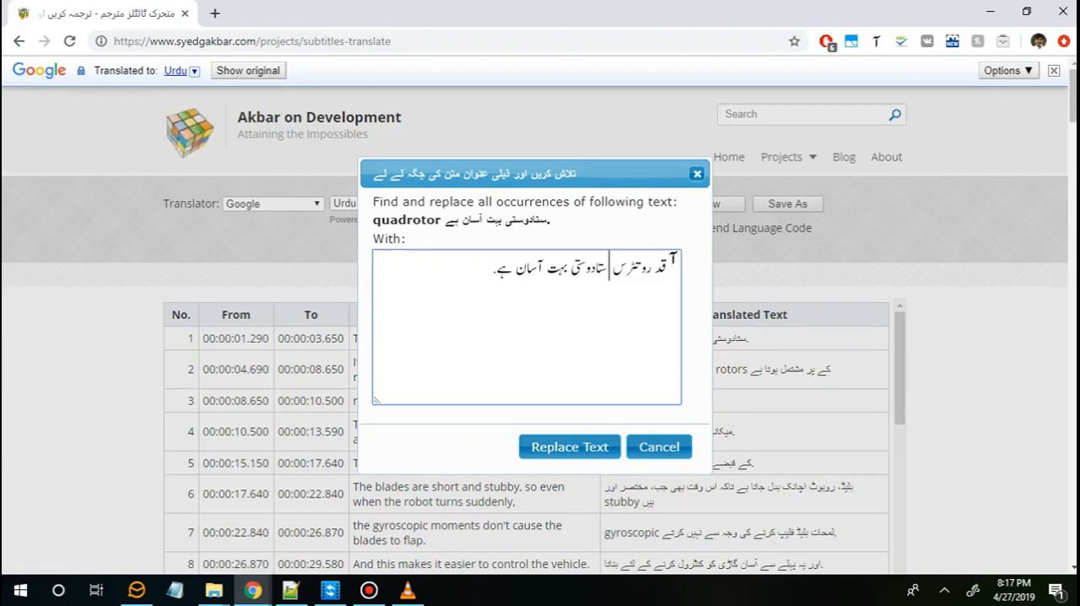
{"action": "left_click", "coordinate": [568, 445]}
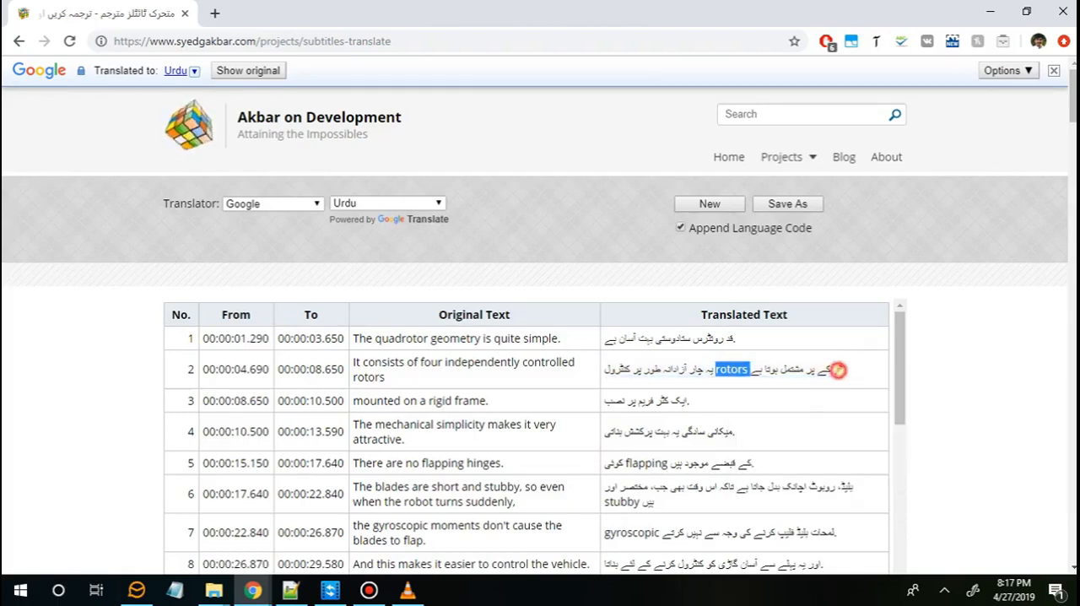
{"action": "left_click", "coordinate": [833, 369]}
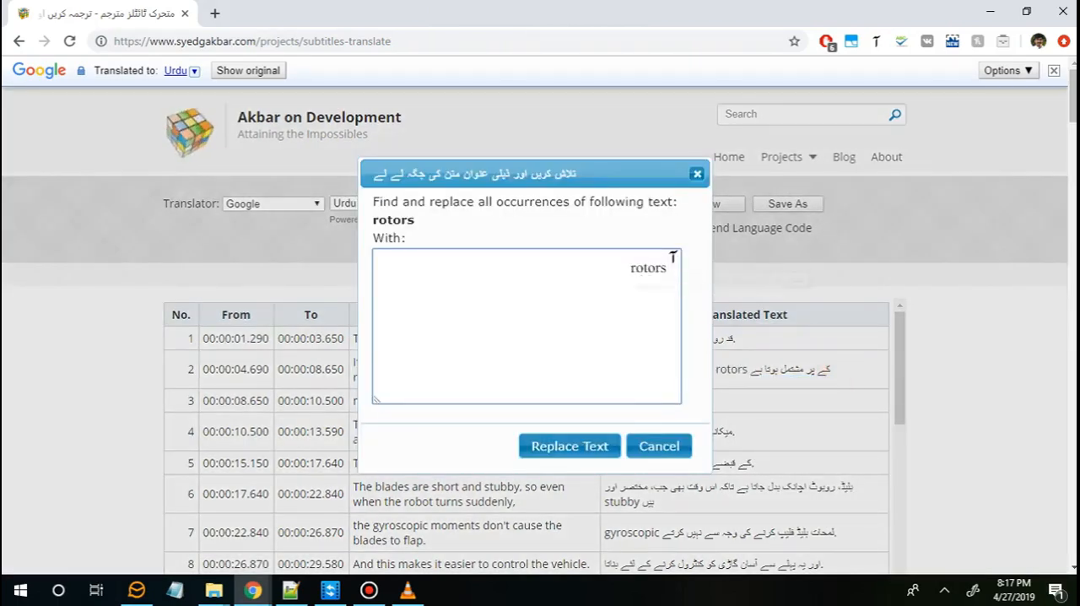
{"action": "left_click", "coordinate": [658, 445]}
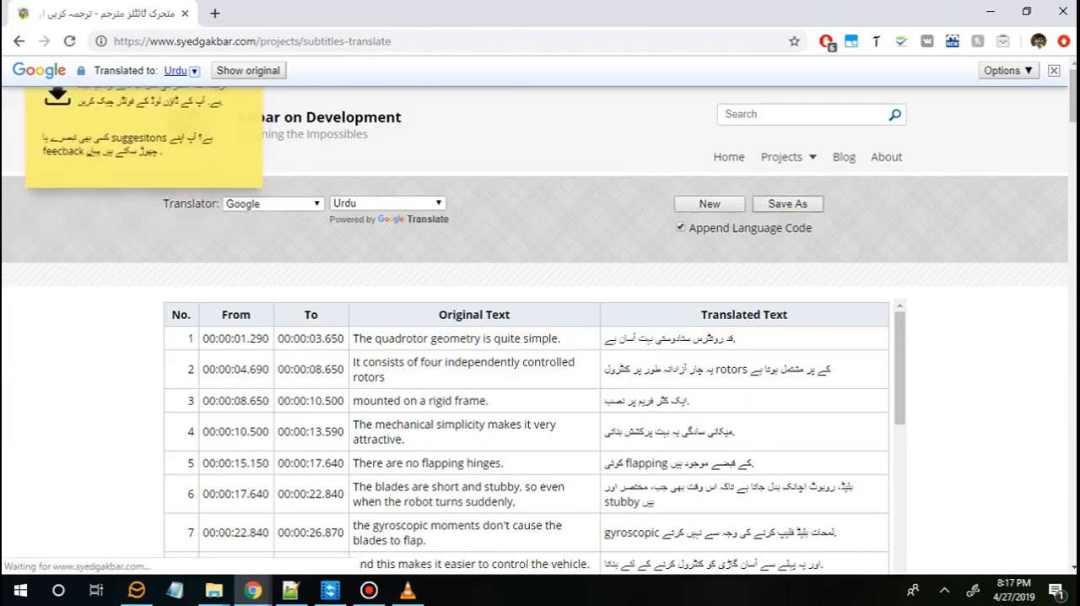
- Download the translated subtitles as quadrotors.ur.srt via Save As
{"action": "left_click", "coordinate": [786, 203]}
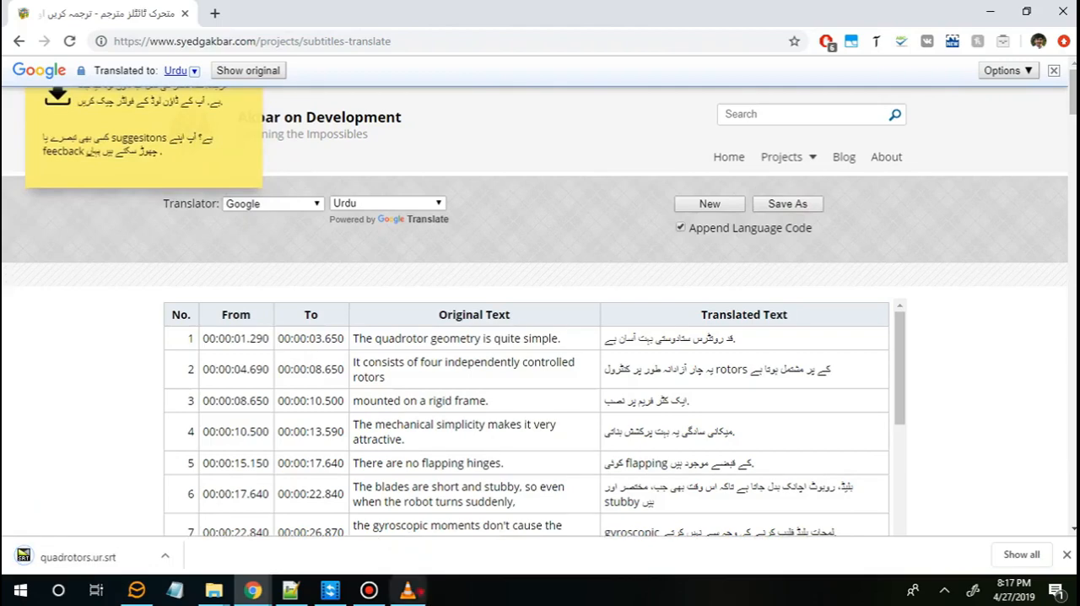
{"action": "left_click", "coordinate": [186, 27]}
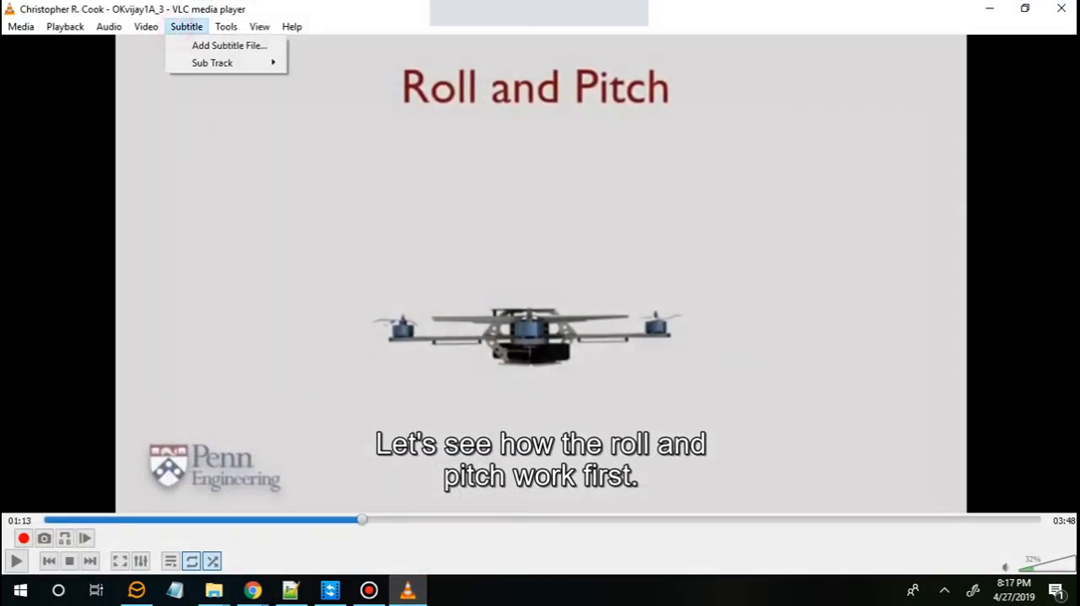
- Add quadrotors.ur.srt from the Desktop as the video's subtitle file
{"action": "left_click", "coordinate": [230, 44]}
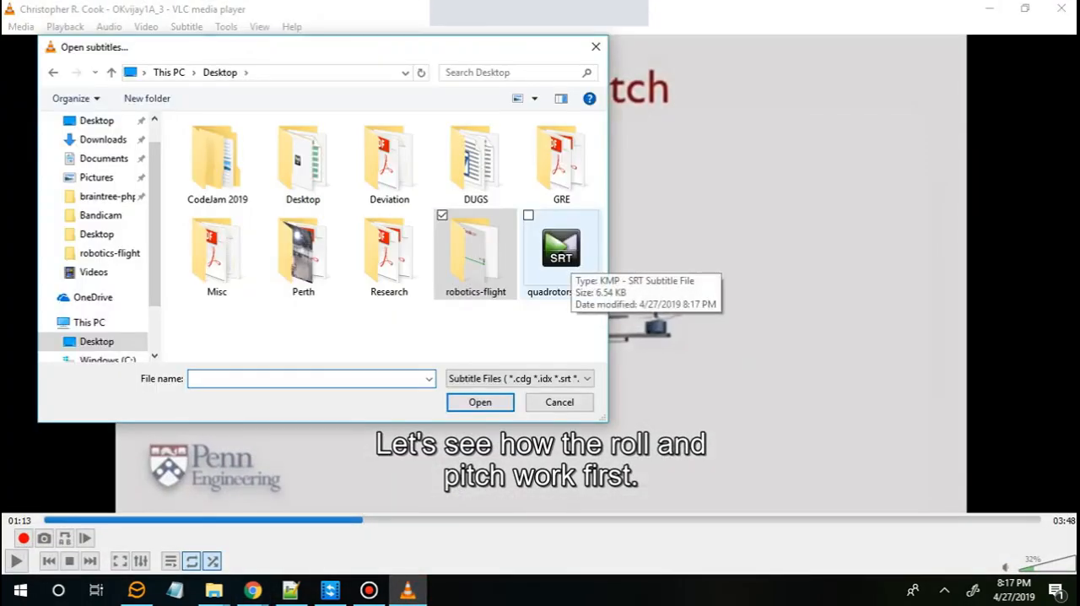
{"action": "left_click", "coordinate": [558, 401]}
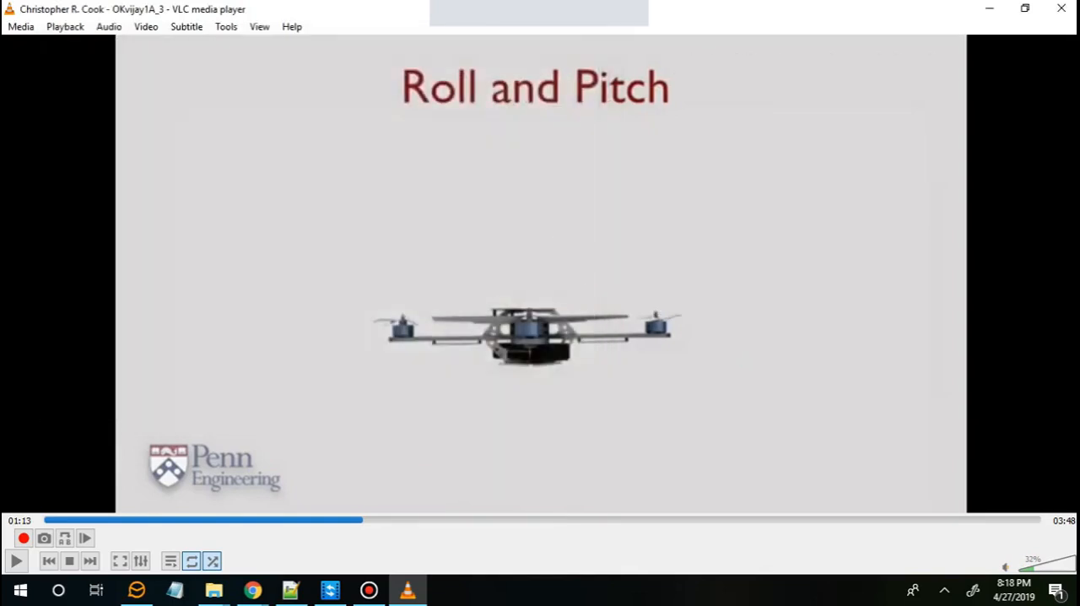